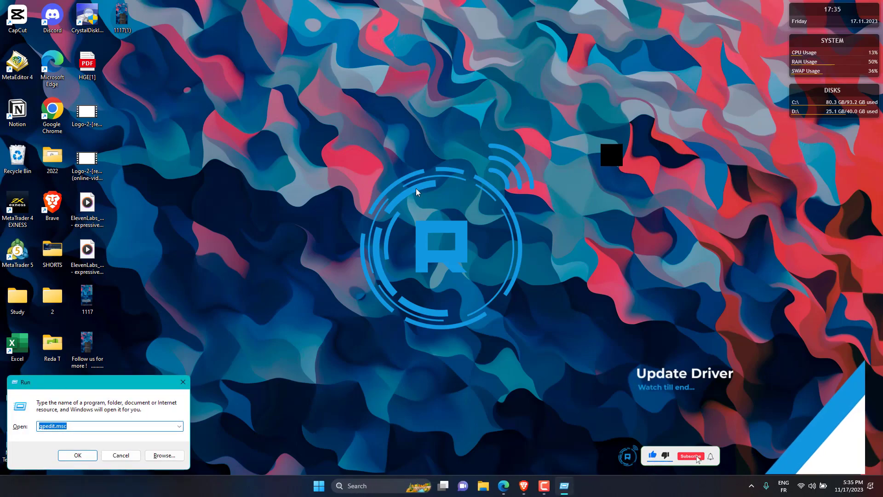
Enter devmgmt.msc in the Run dialog to launch Device Manager.
type("d")
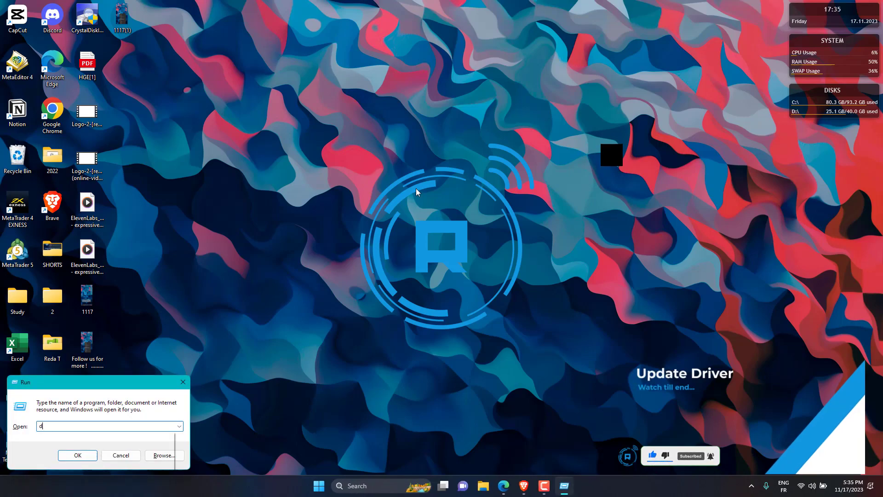
type("ev")
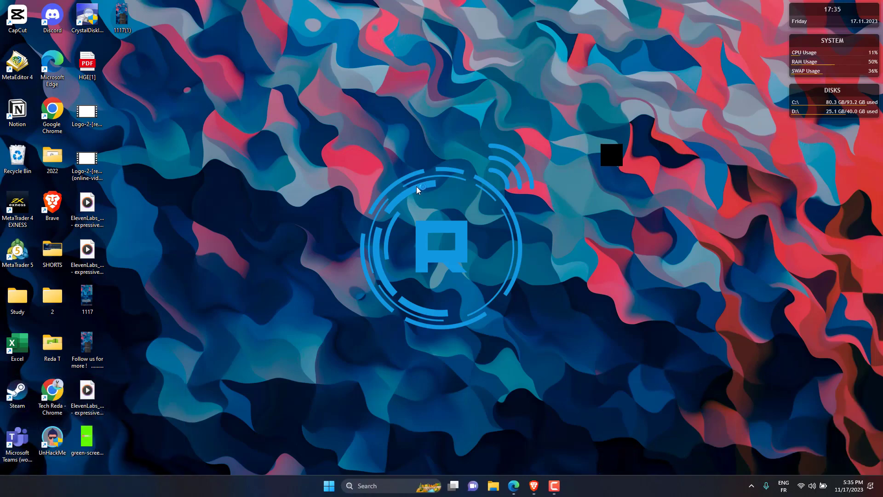
Search automatically for an updated Intel Iris Pro Graphics 5200 driver, then dismiss the result.
left_click(563, 486)
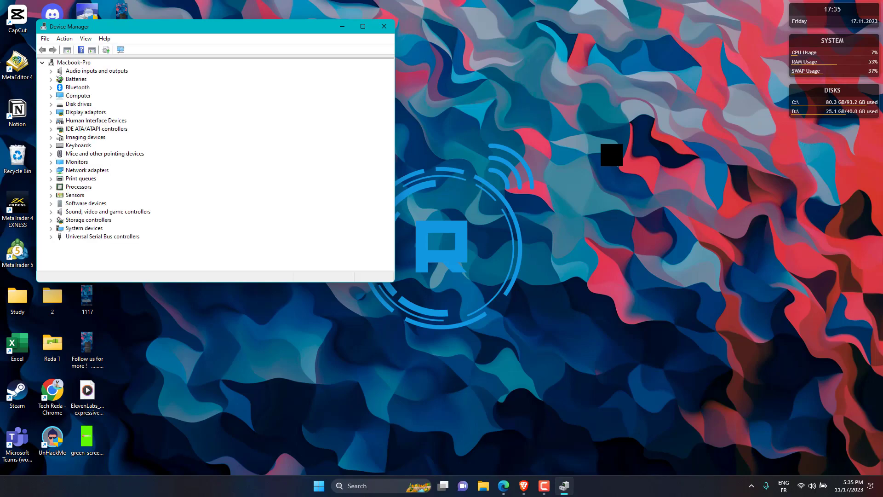
left_click(85, 112)
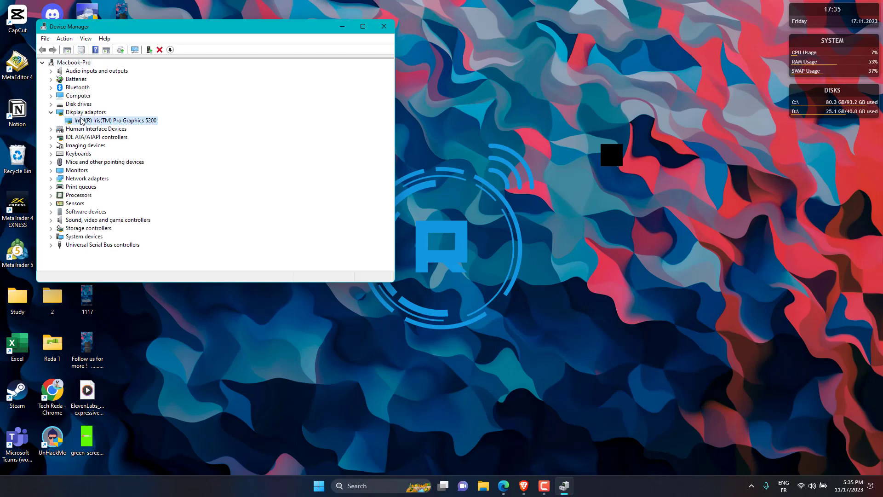
right_click(113, 119)
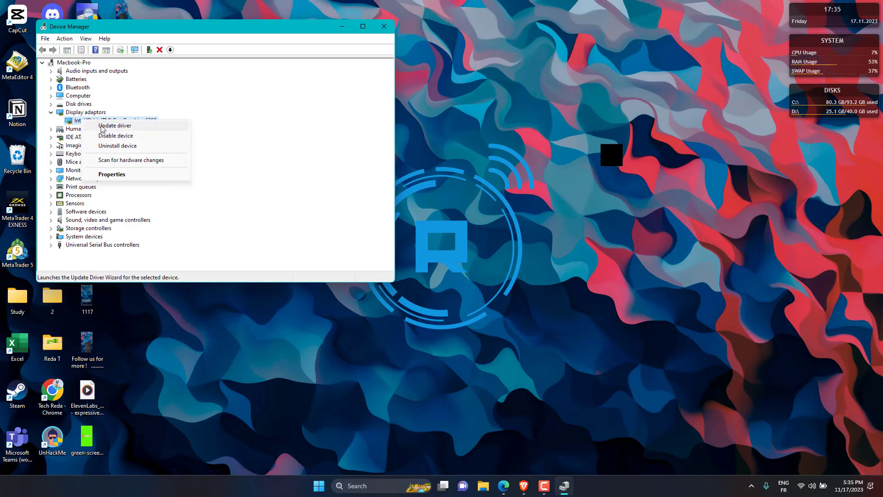
left_click(115, 126)
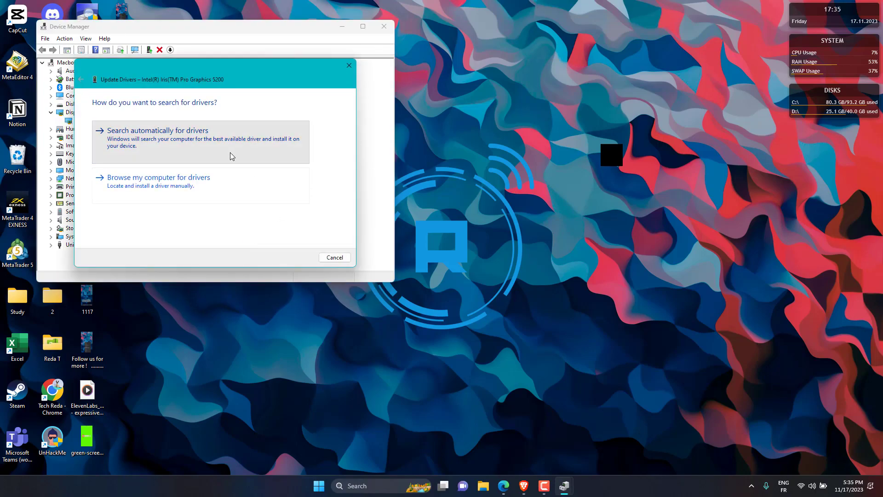
left_click(158, 130)
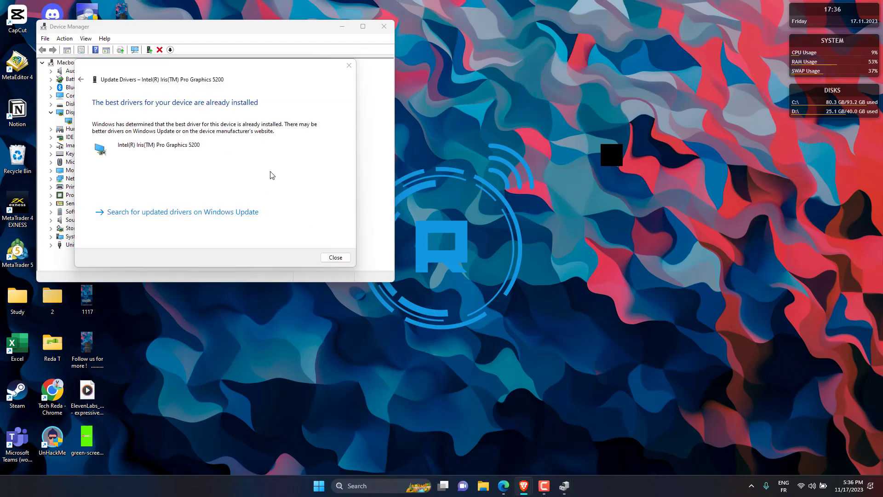
left_click(335, 257)
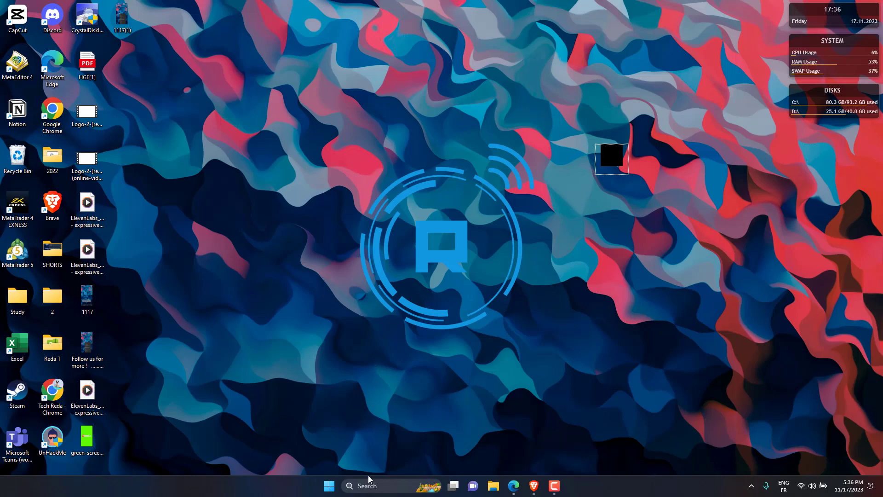
Find cmd in Windows Search and run Command Prompt as administrator.
type("cmd")
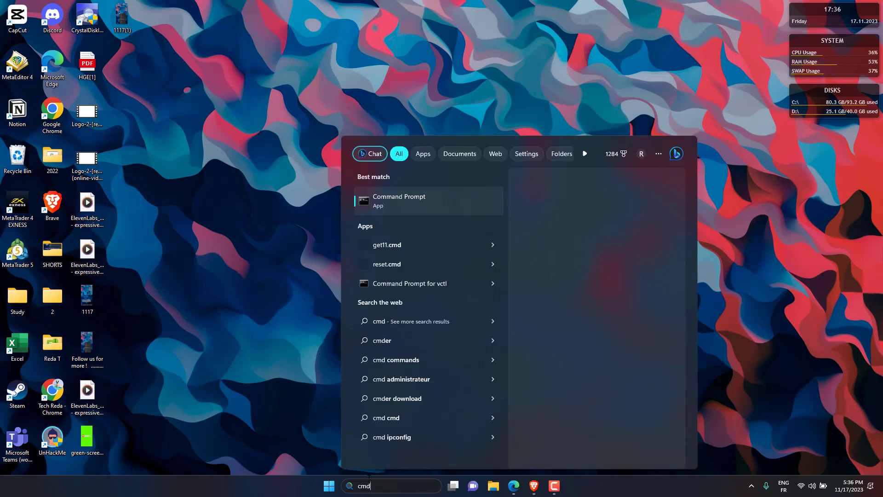
right_click(399, 201)
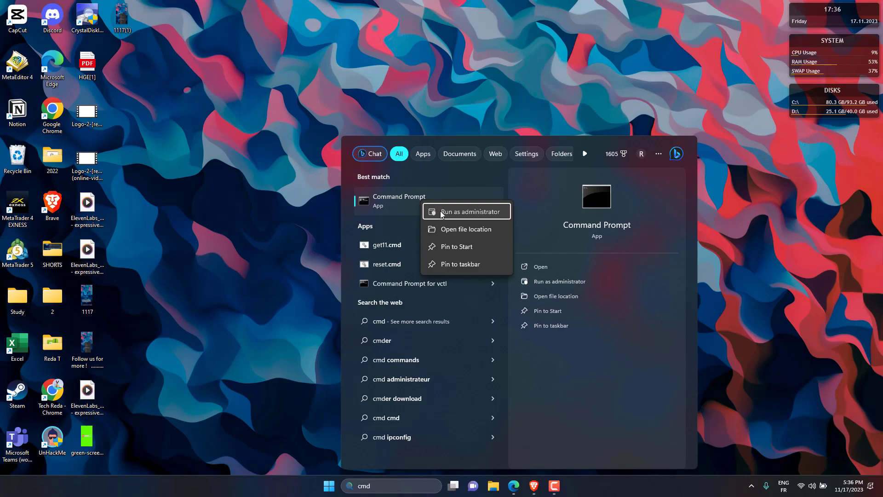
left_click(465, 212)
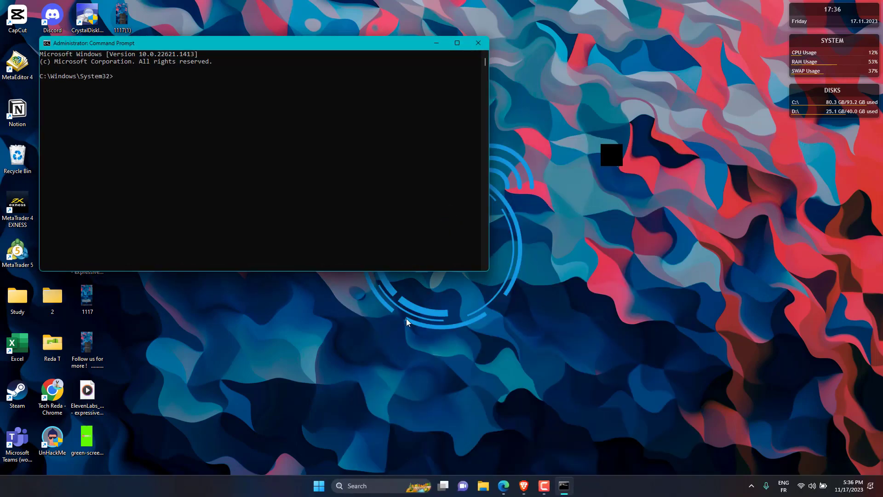
Run chkdsk /f c: and answer Y to schedule the check for the next restart.
type("ch")
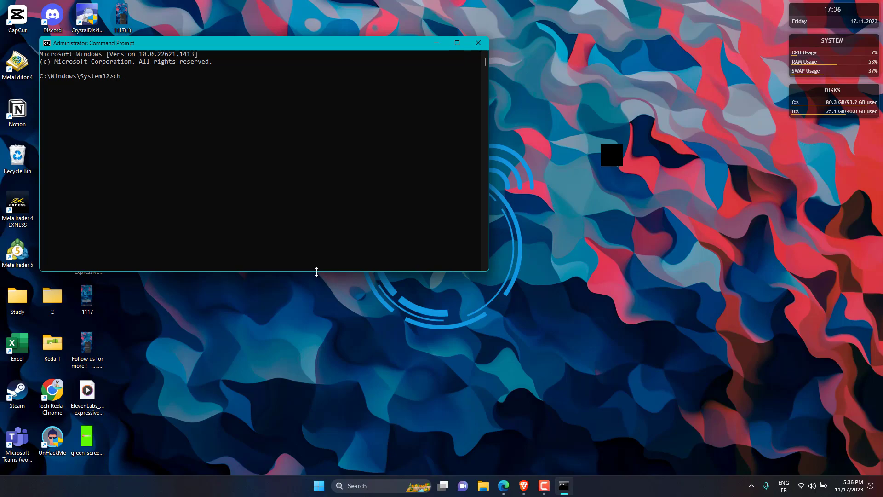
type("kdsk /f c:")
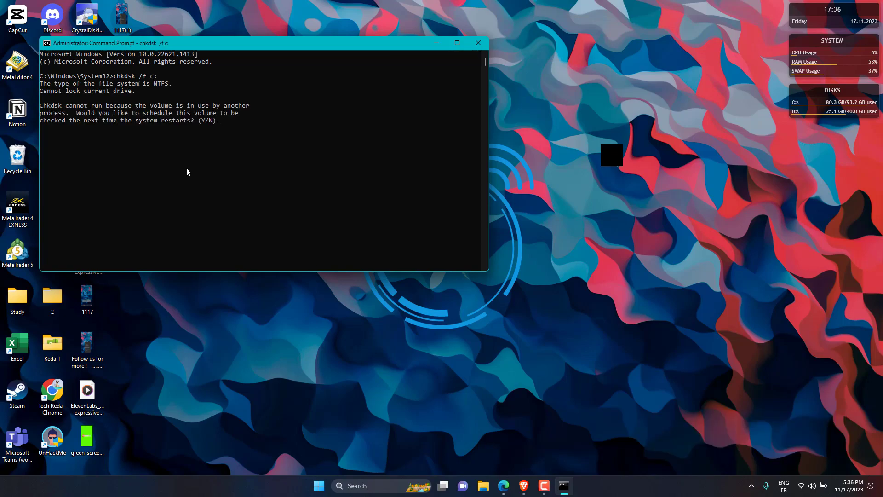
type("y")
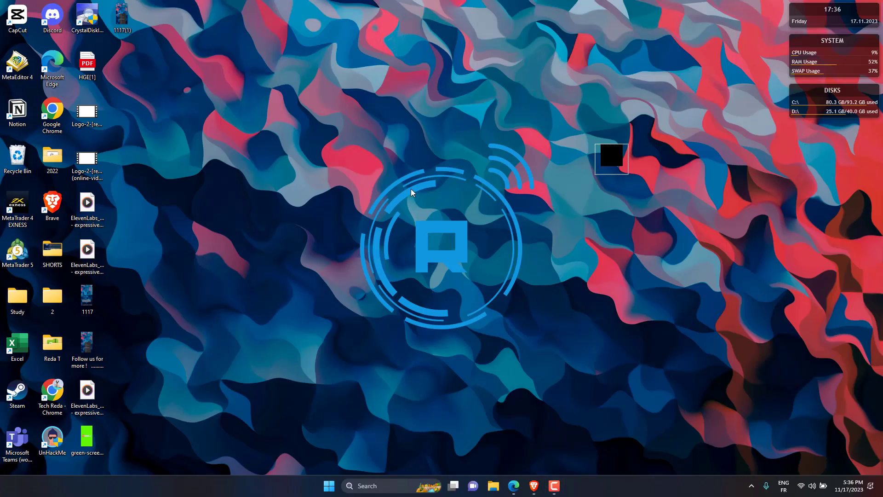
Enter regedit in the Run dialog to start Registry Editor.
type("re")
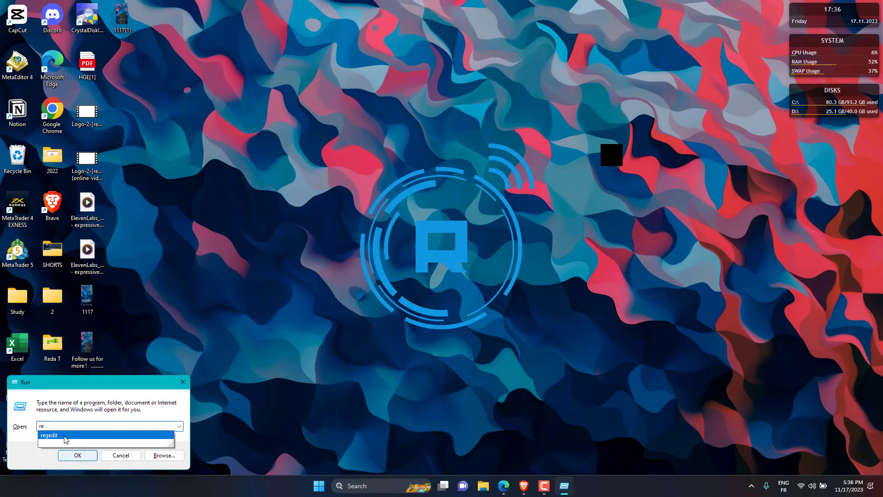
left_click(65, 435)
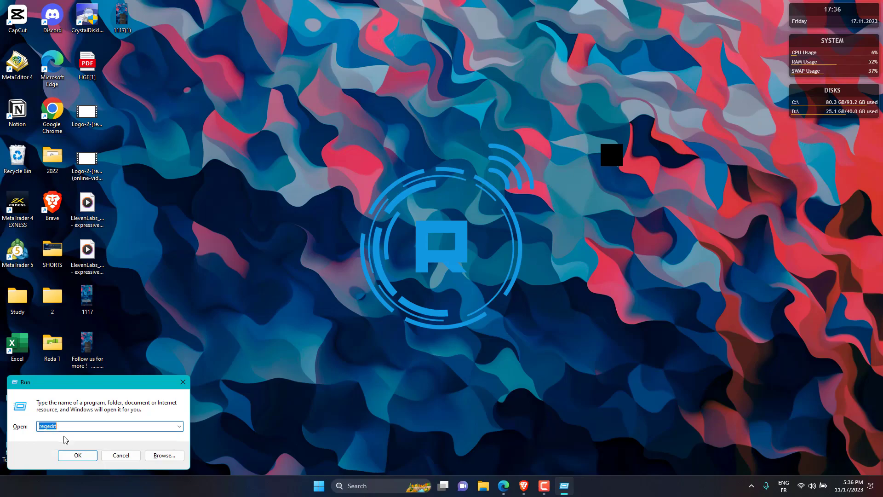
Navigate HKLM\SOFTWARE\Microsoft\PolicyManager\default\ApplicationManagement and select the AllowGameDVR key.
left_click(77, 456)
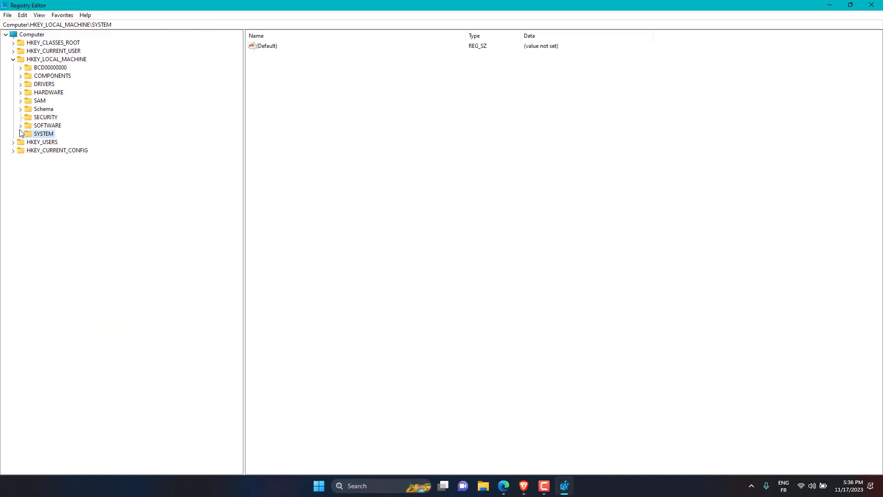
left_click(47, 125)
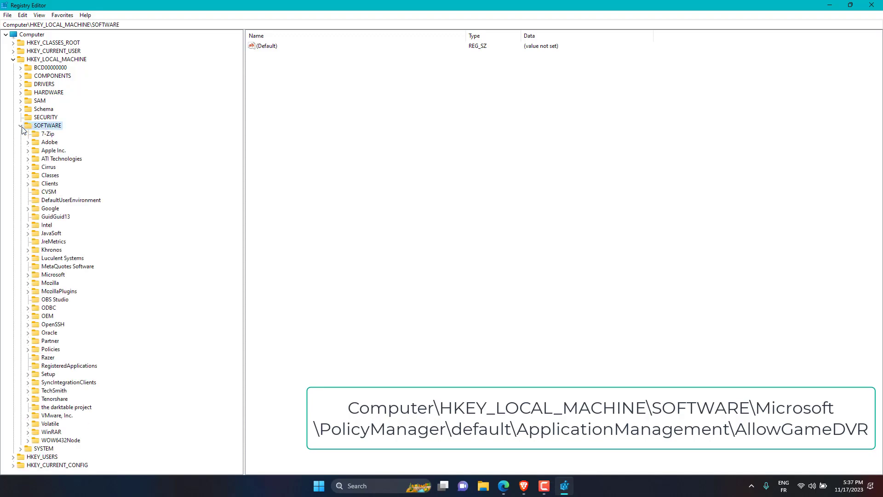
left_click(27, 274)
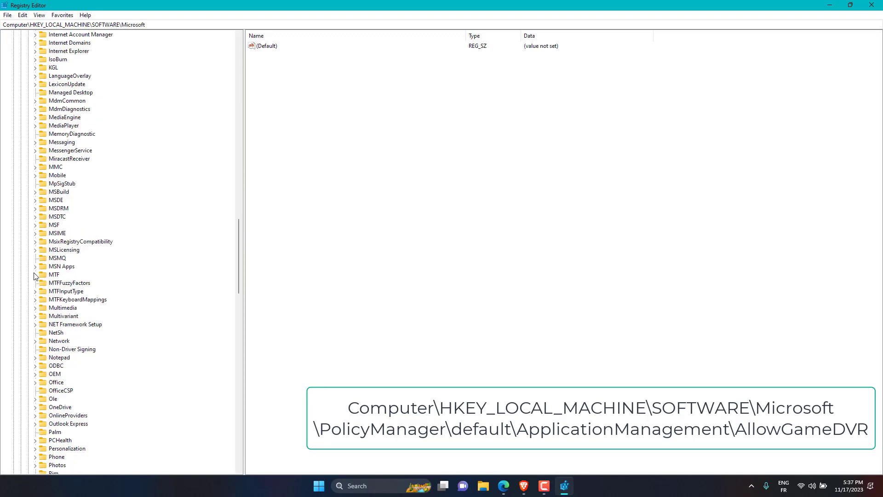
scroll("down", 3)
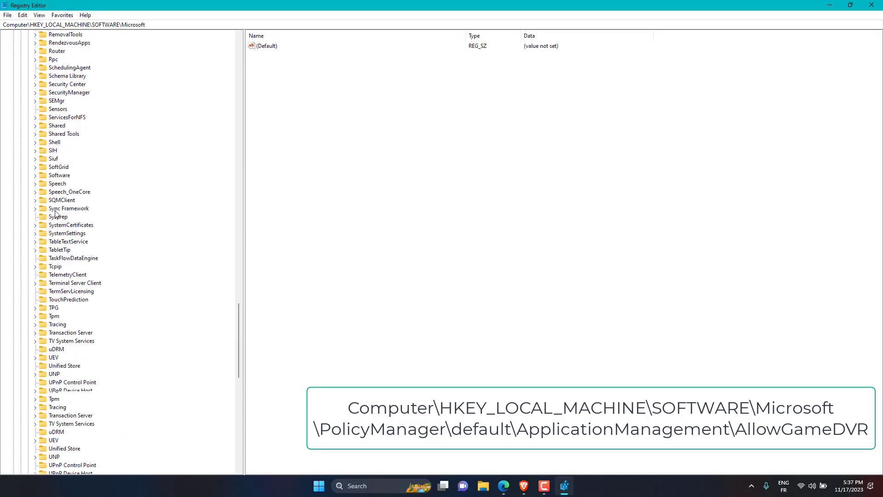
left_click(66, 100)
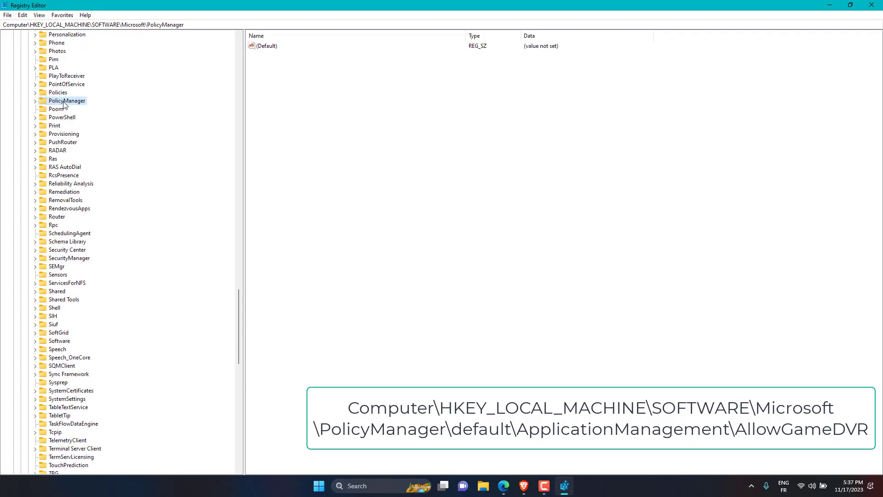
left_click(35, 100)
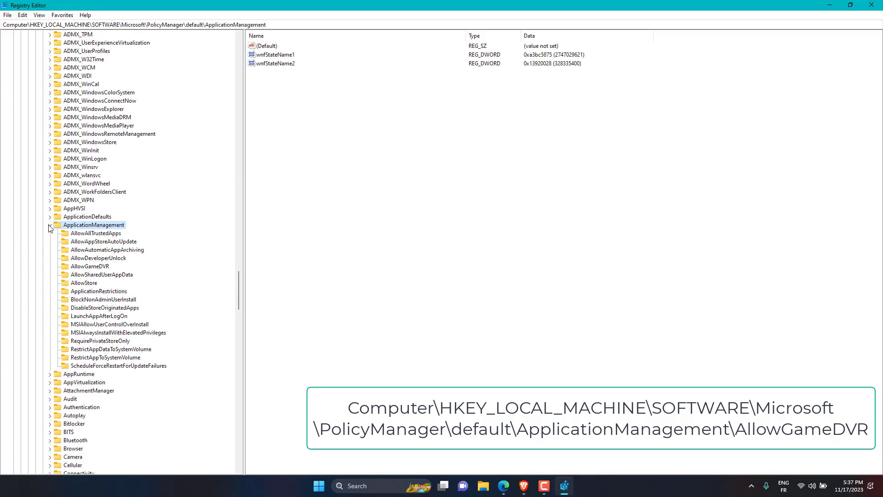
left_click(90, 266)
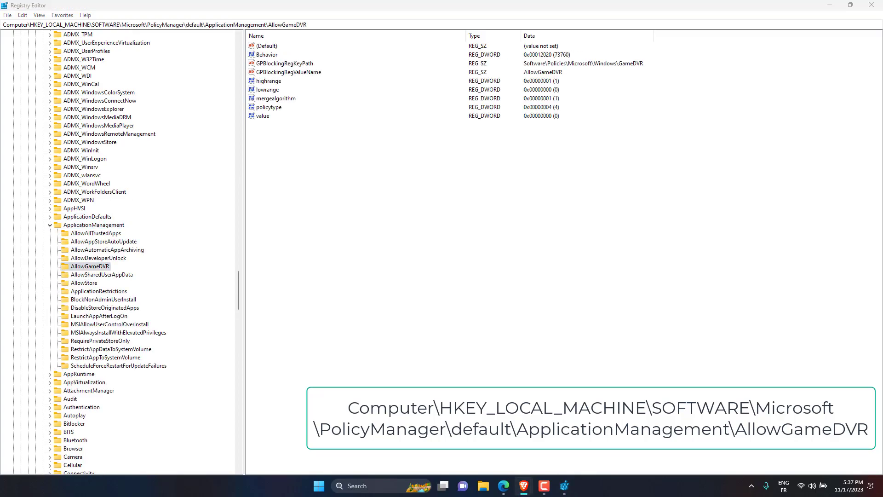
mouse_move(267, 266)
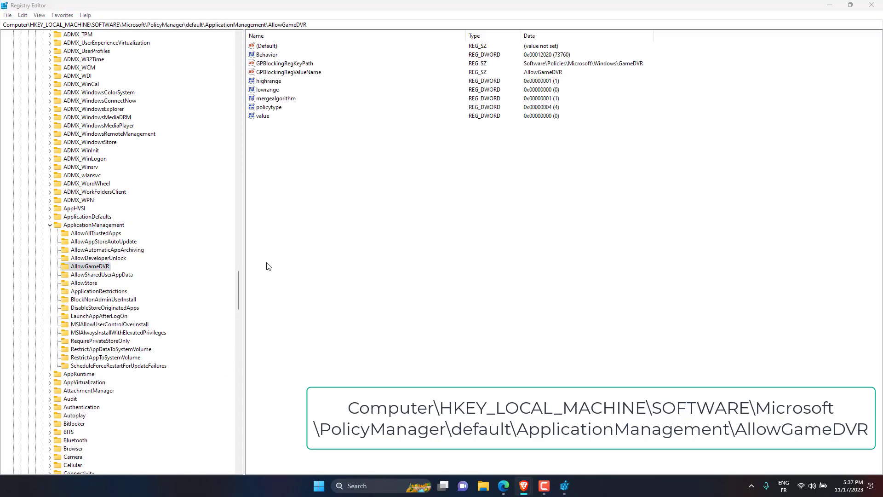
Confirm AllowGameDVR value data of 0, then search the taskbar for 'control'.
double_click(262, 116)
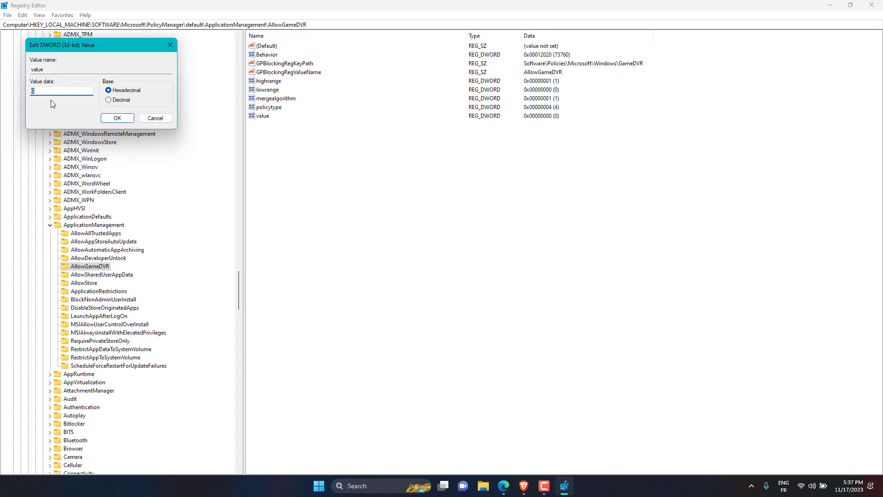
left_click(117, 118)
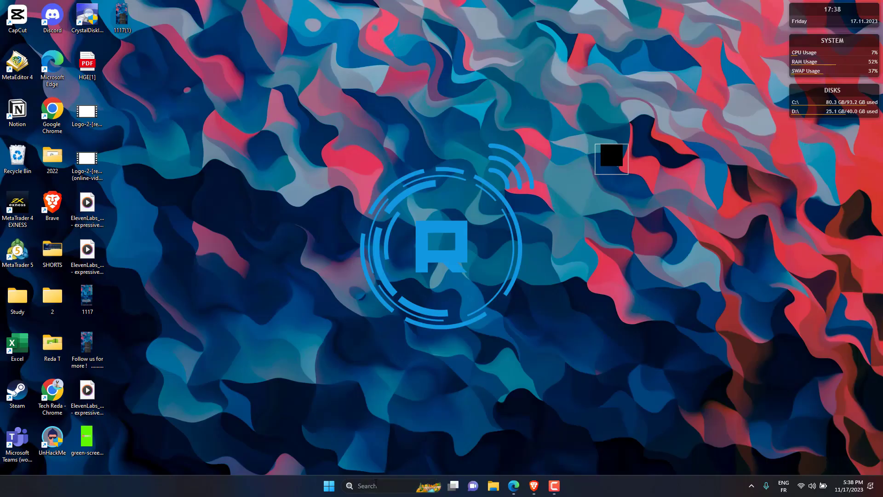
type("control")
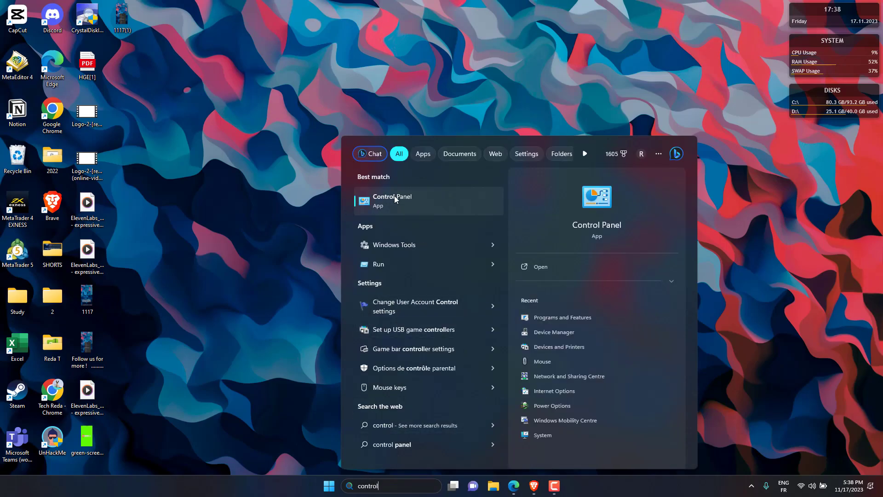
Reach the Balanced plan's advanced power settings via Hardware and Sound > Power Options.
left_click(392, 201)
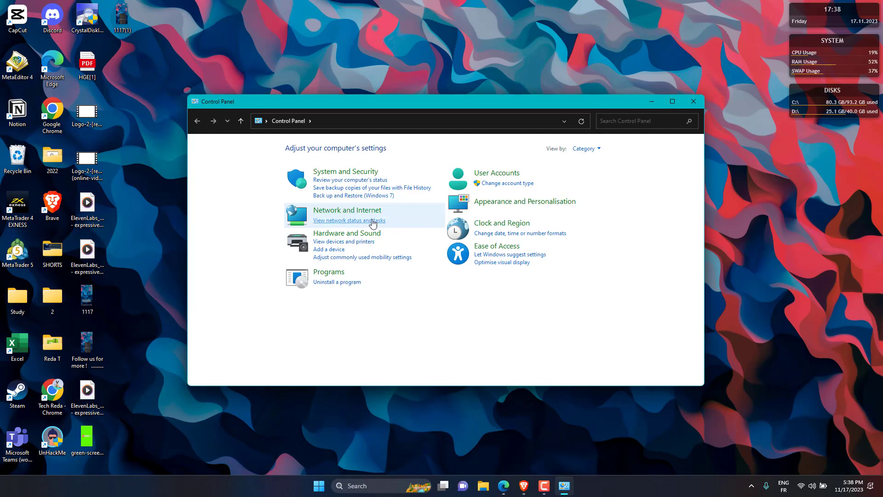
mouse_move(347, 233)
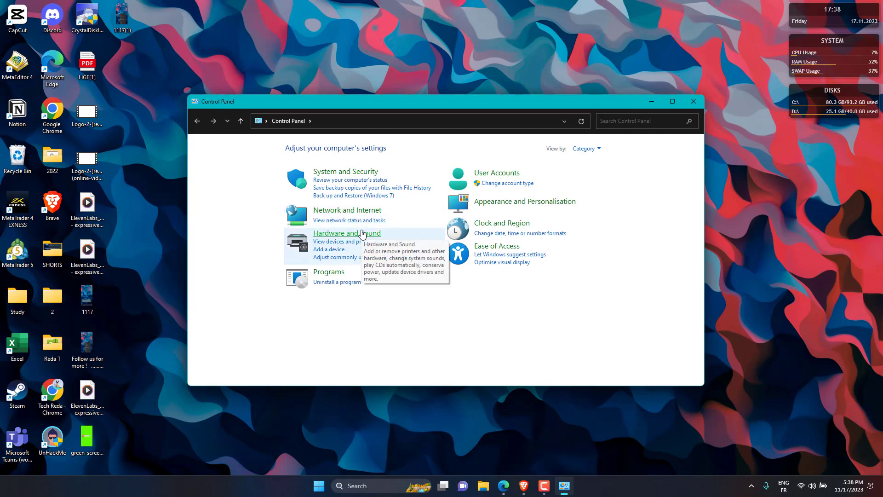
left_click(346, 233)
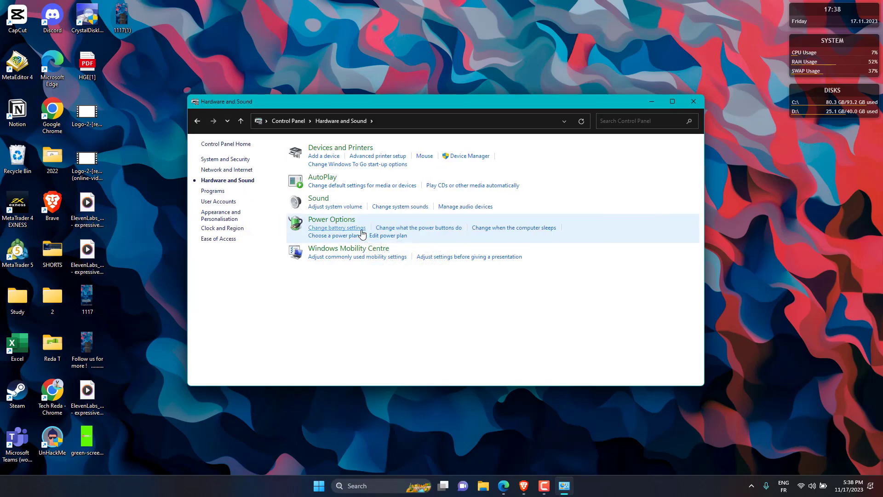
mouse_move(338, 219)
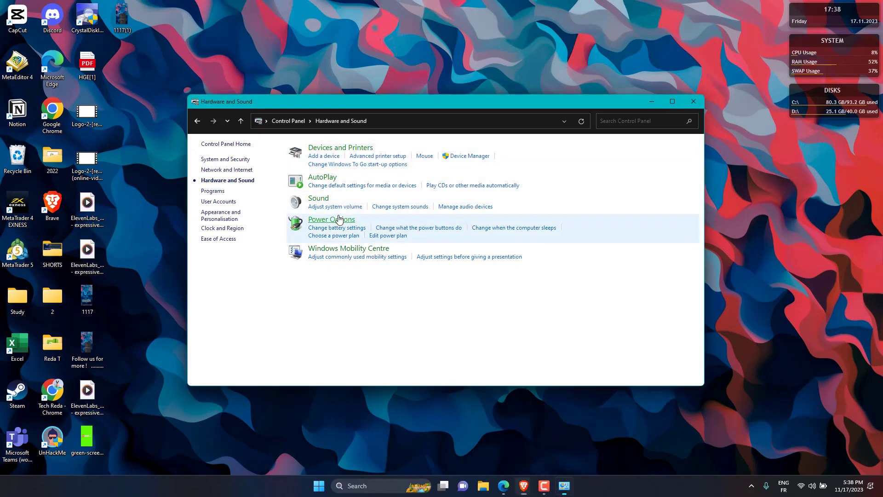
left_click(331, 219)
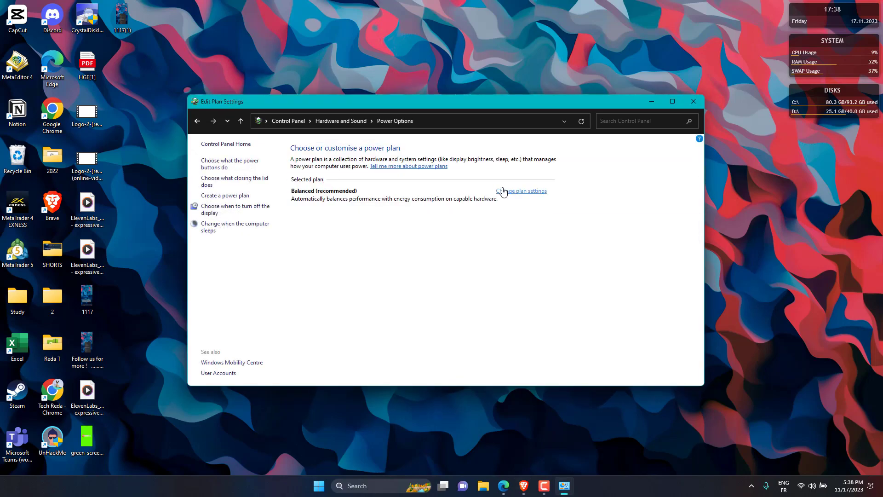
left_click(520, 190)
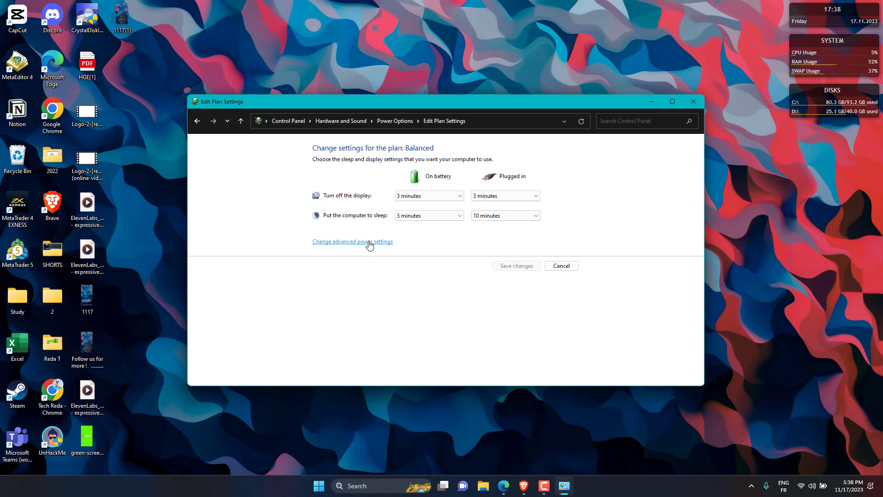
left_click(353, 241)
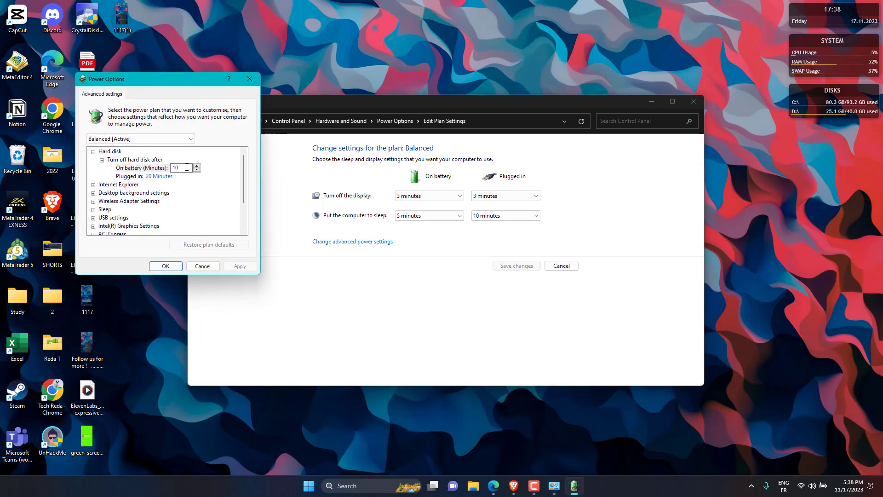
Expand Processor power management to show the minimum and maximum processor state entries.
scroll("down", 3)
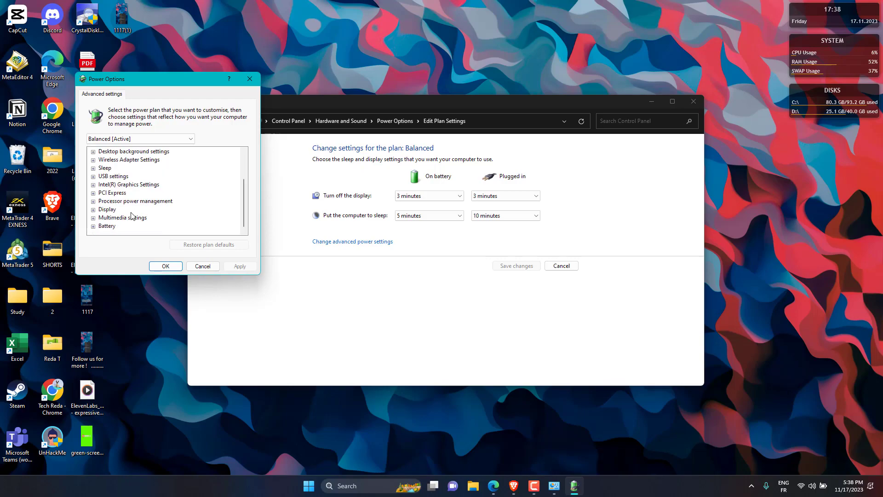
left_click(94, 200)
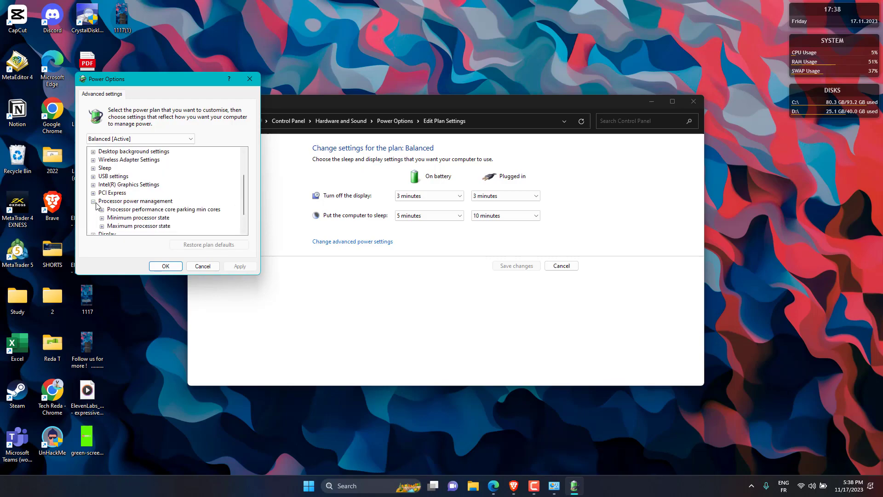
left_click(135, 202)
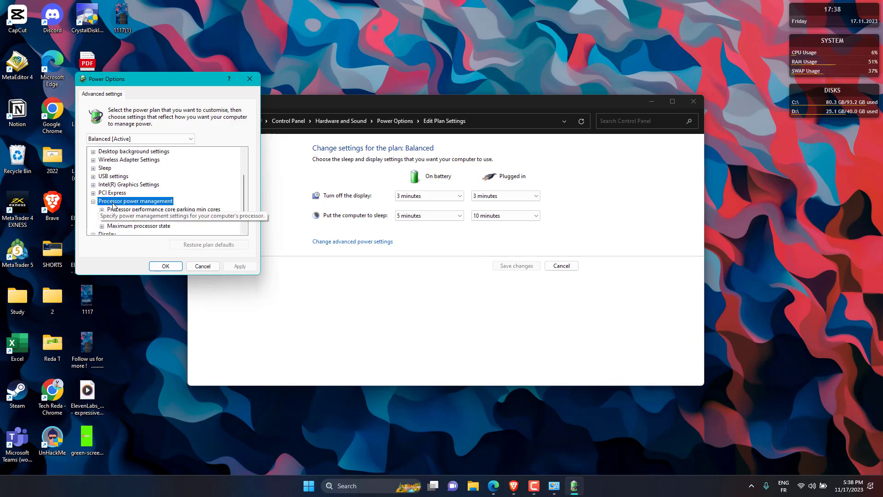